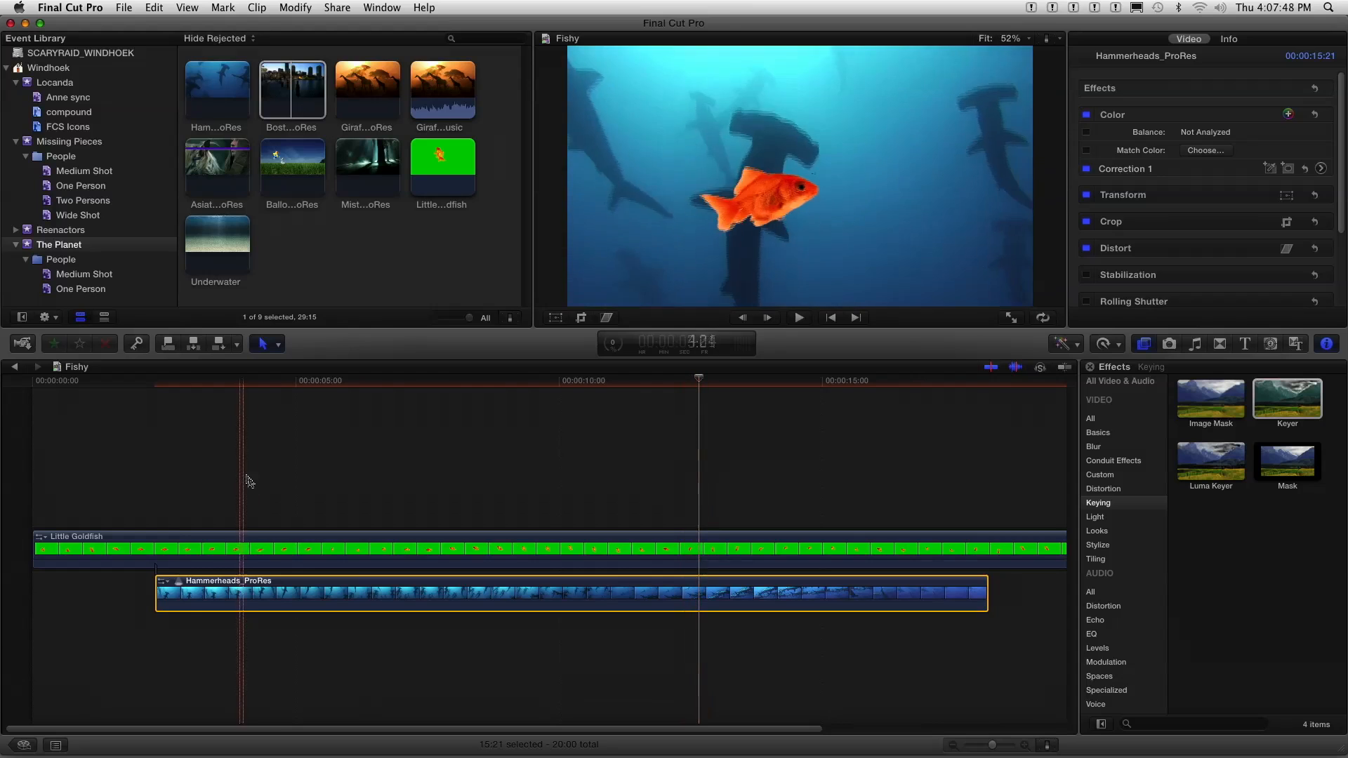
- Move the playhead to about 00:00:08:07 to see the goldfish over the hammerhead footage
left_click(470, 591)
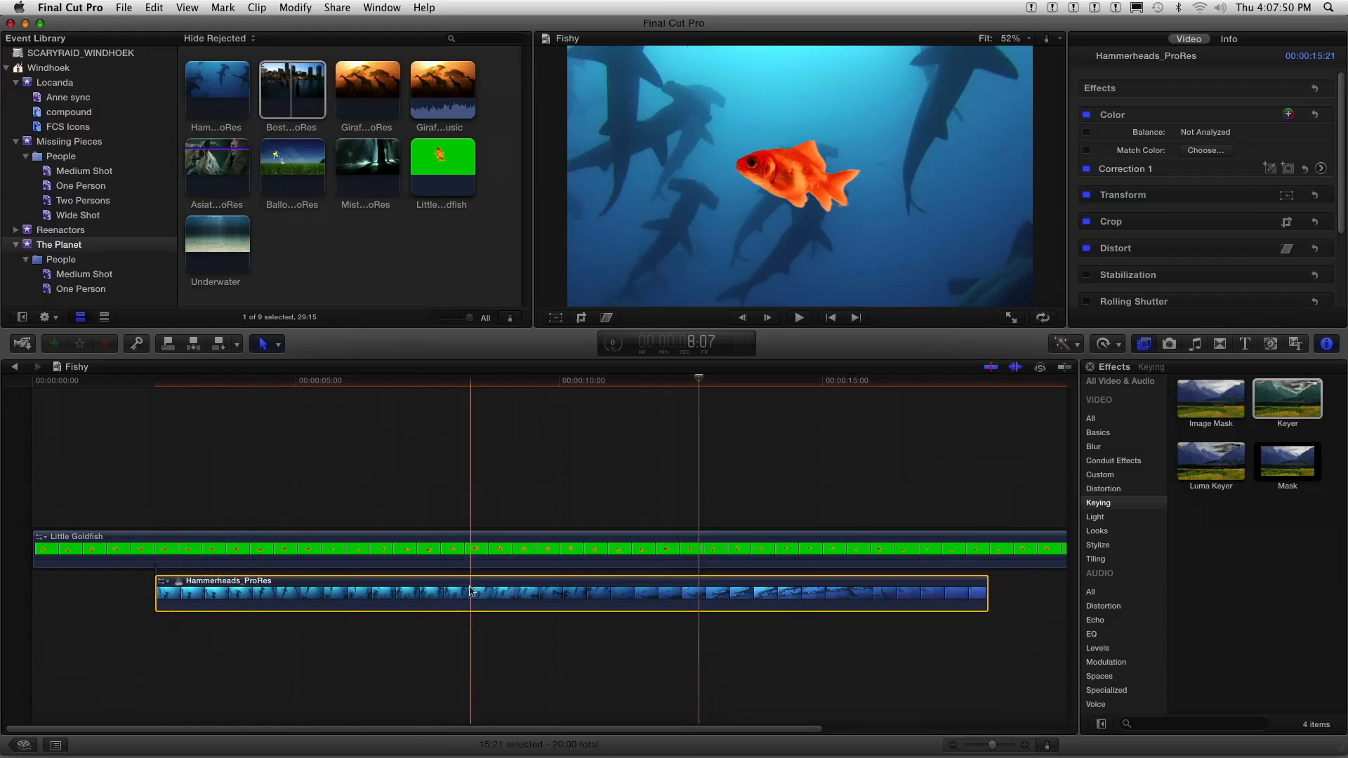
- Turn the Hammerheads_ProRes clip into an audition and preview it with Audition > Preview
right_click(471, 591)
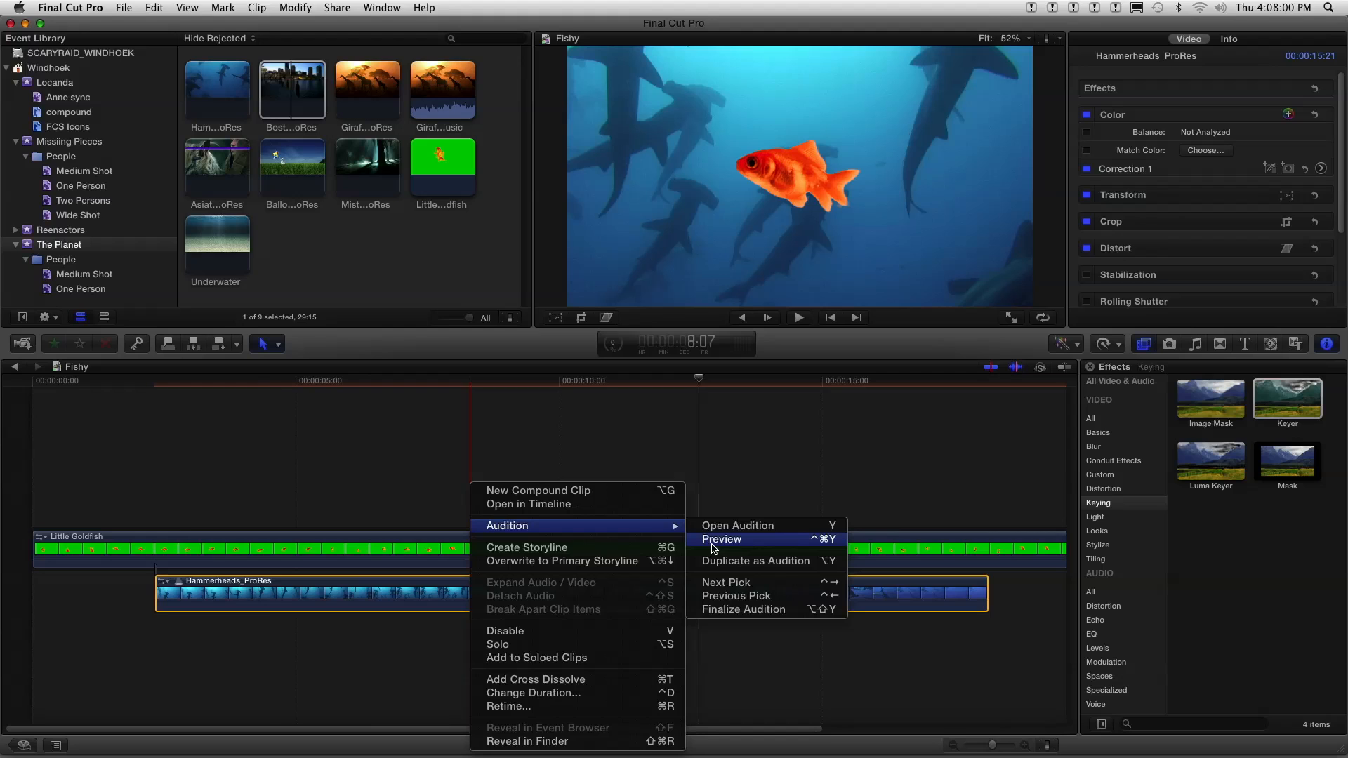
left_click(722, 539)
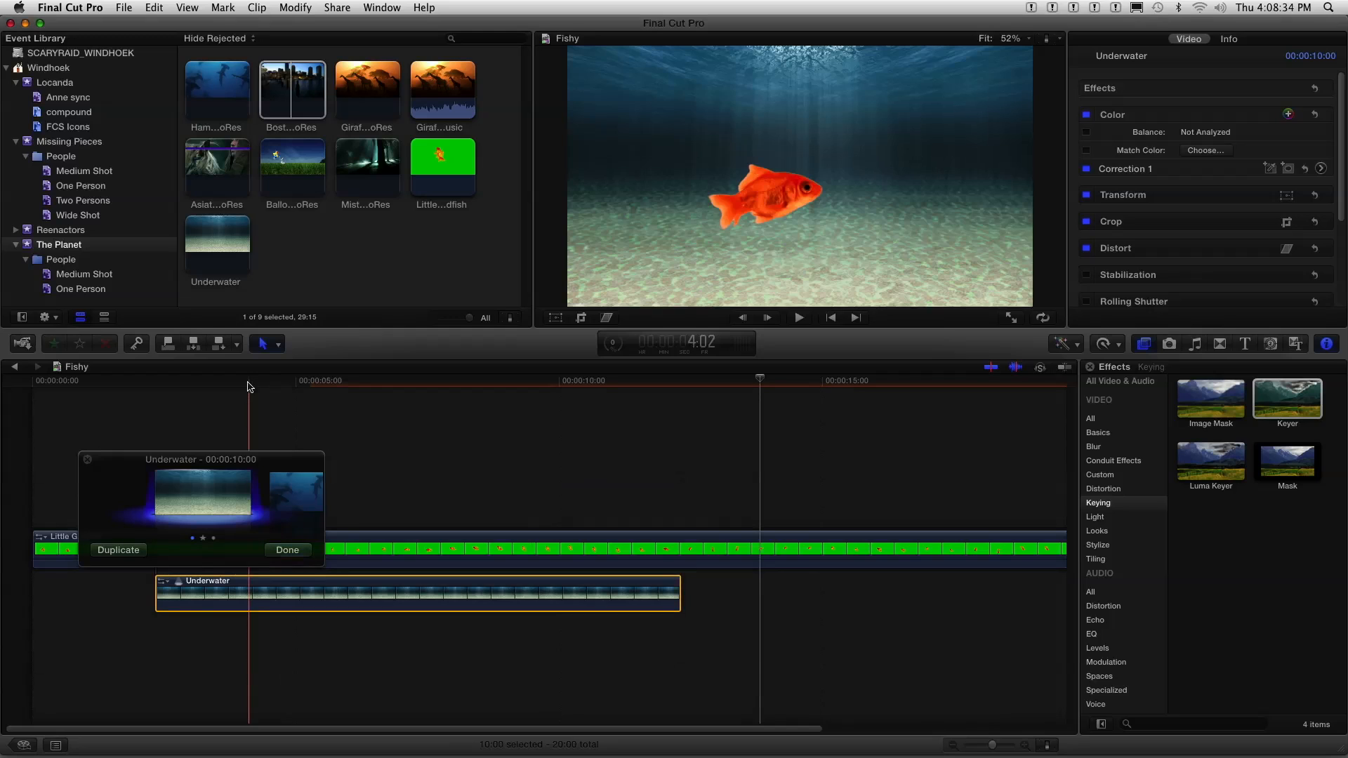
- Play back the keyed goldfish over the Underwater background pick
left_click(797, 317)
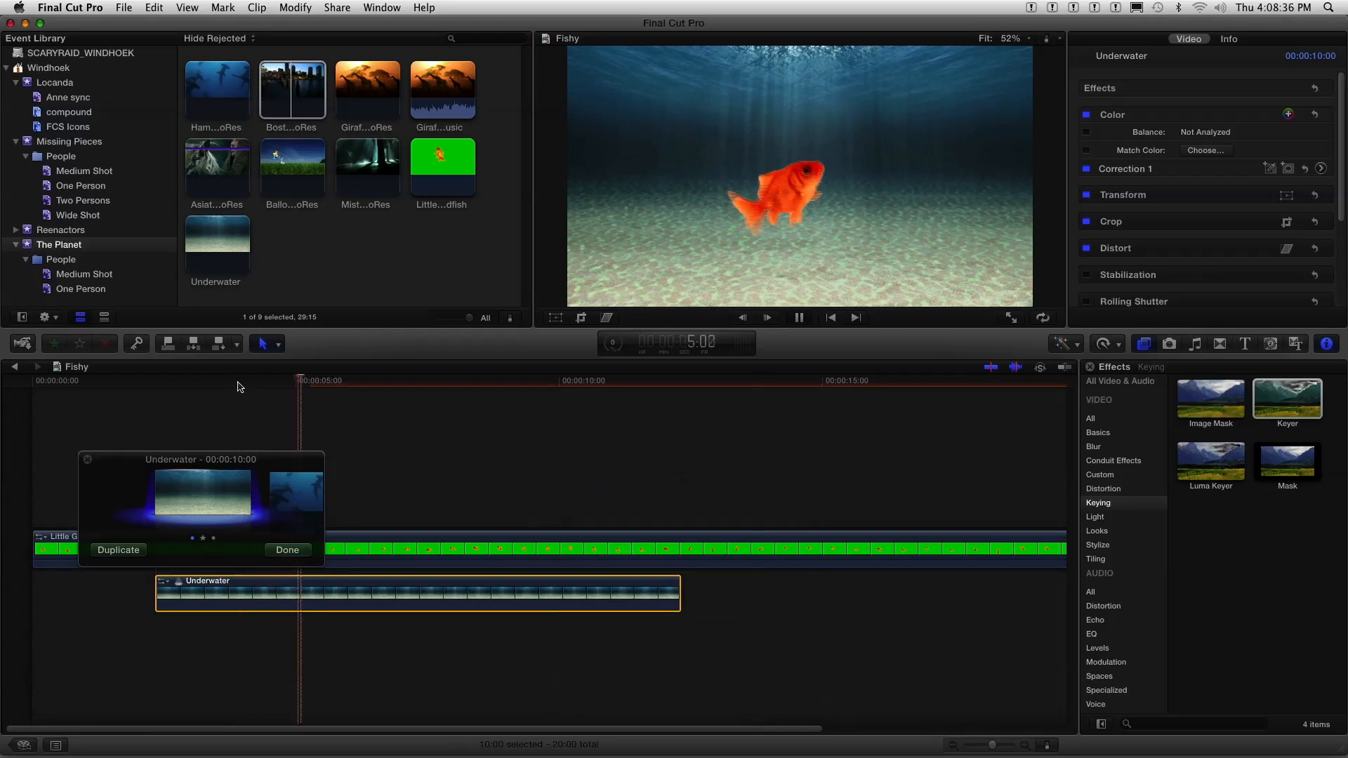